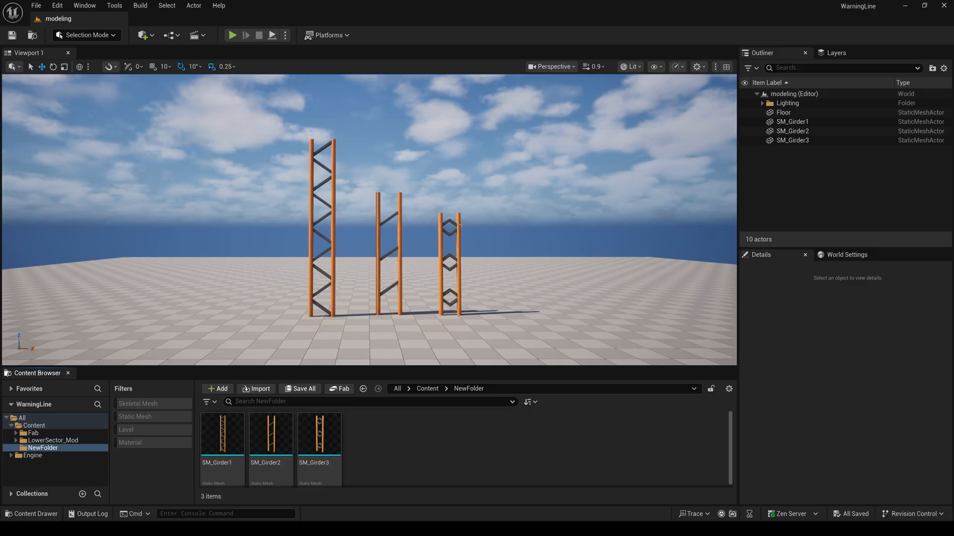
Delete the three girder actors, force-deleting SM_Girder2 and SM_Girder3, and recreate them from SM_Girder1.
click(793, 132)
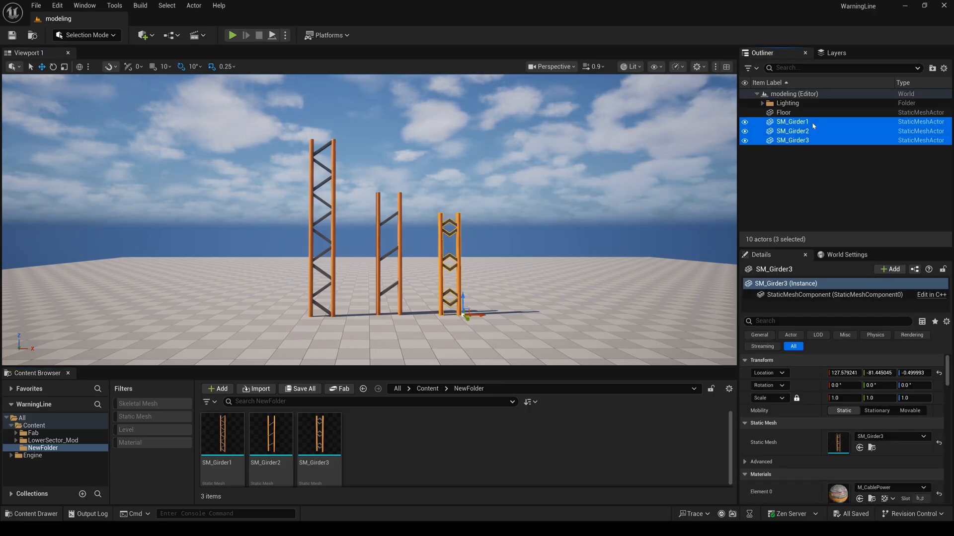
key(Delete)
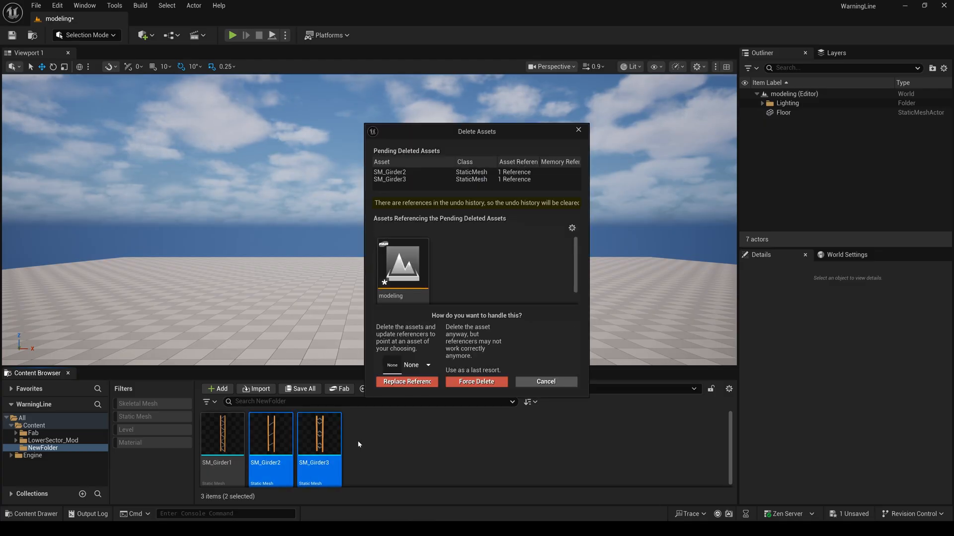
click(477, 381)
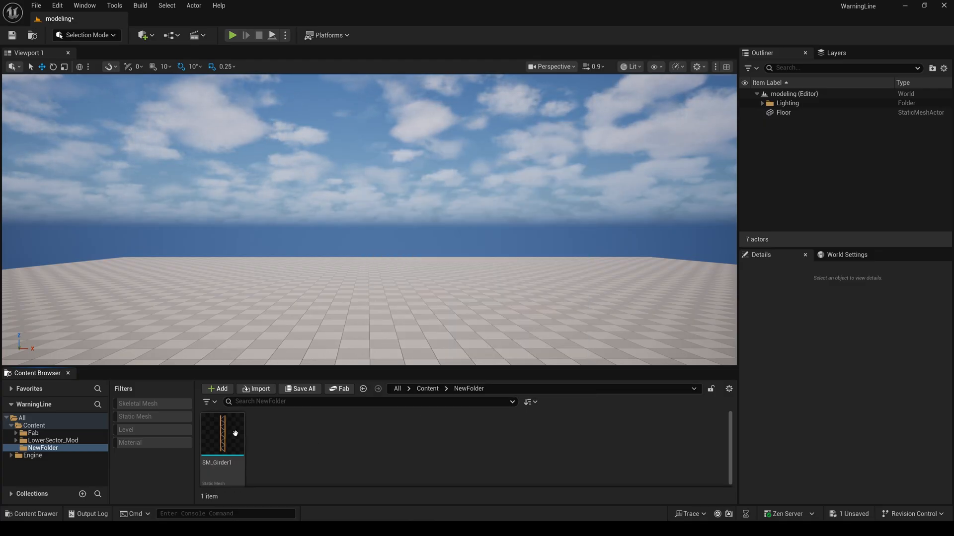
click(222, 435)
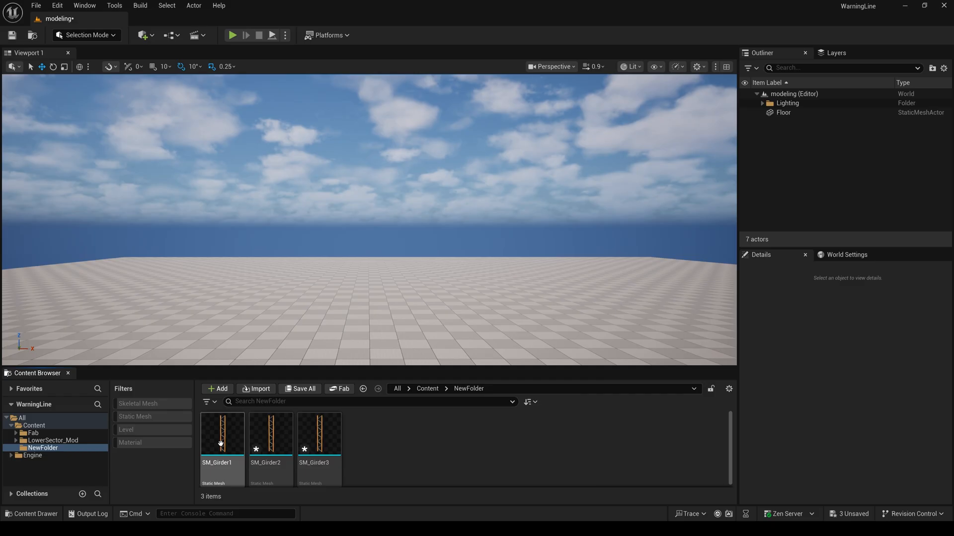
Place SM_Girder2 in the level and enter Modeling Mode with the Model tool group shown.
click(271, 436)
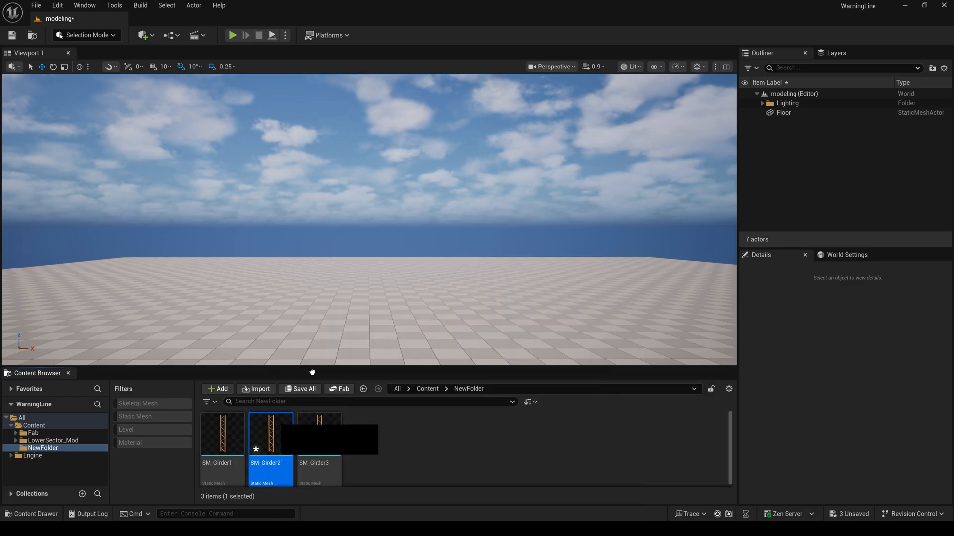
drag(271, 433, 365, 243)
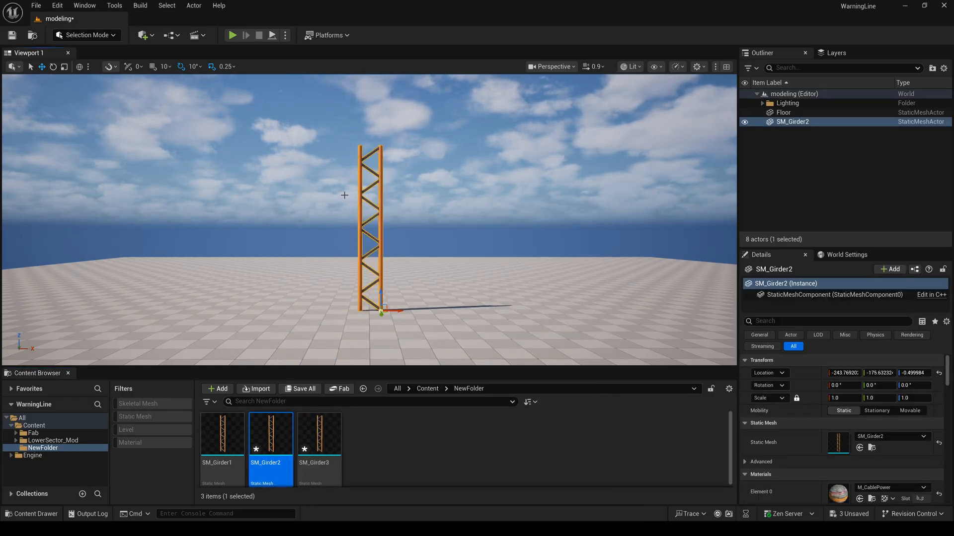
click(87, 35)
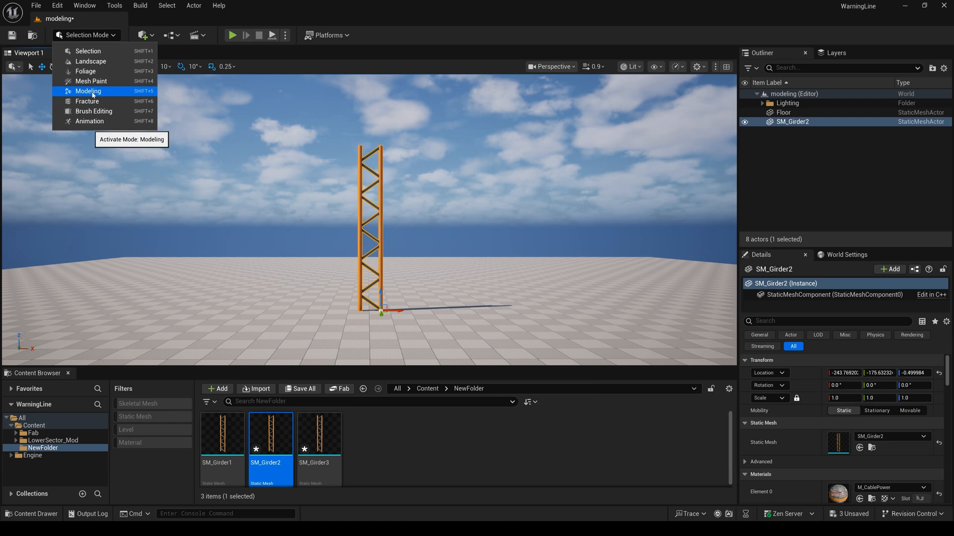
click(88, 90)
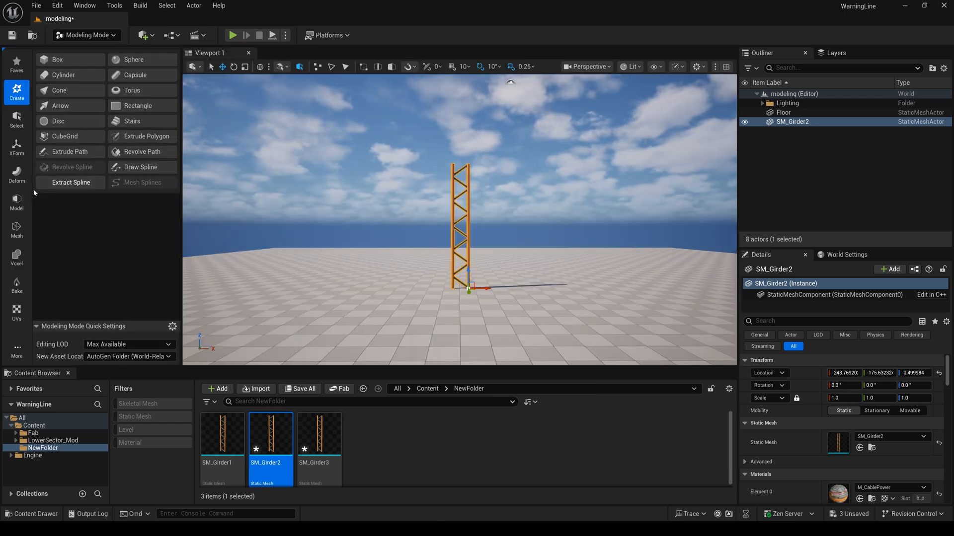
click(16, 203)
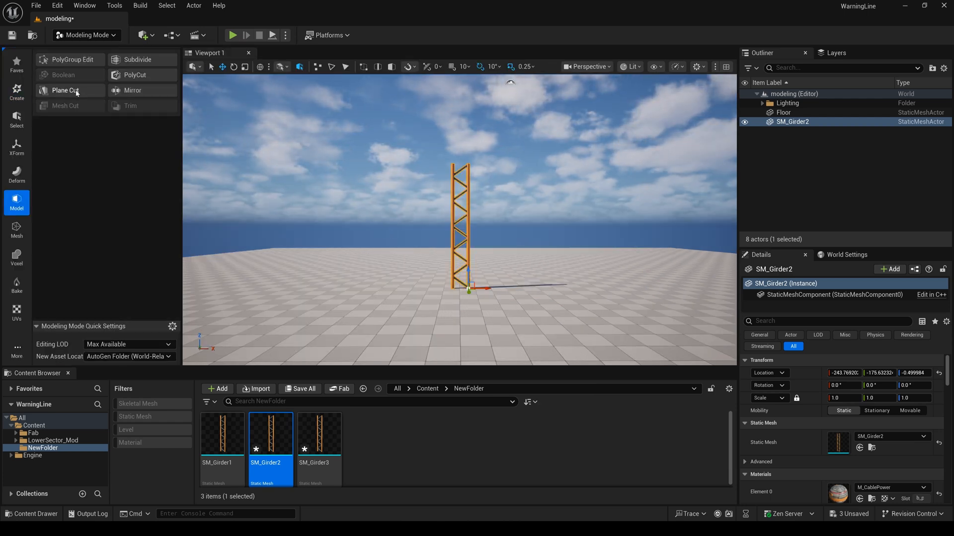
Plane Cut the top of SM_Girder2 off flat and accept the result.
click(64, 90)
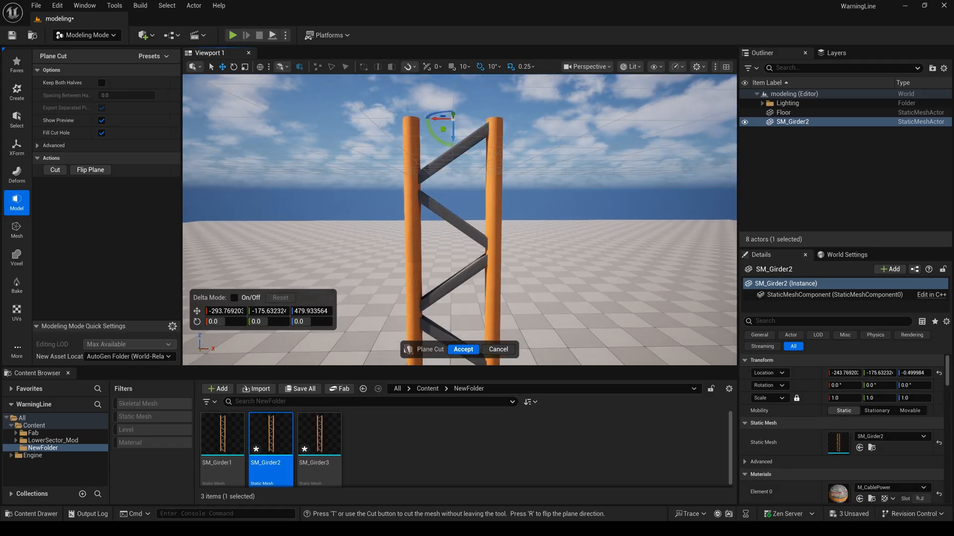
click(463, 349)
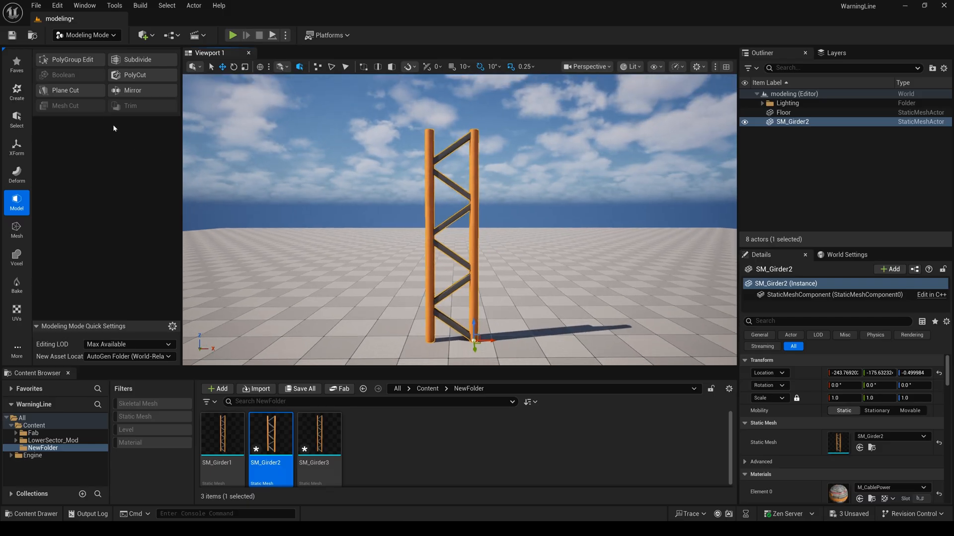
mouse_move(29, 176)
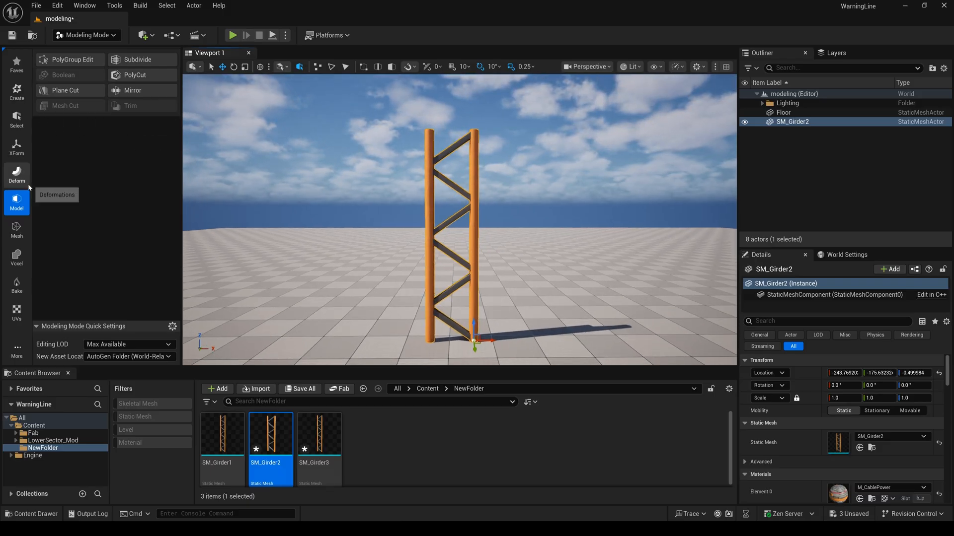
Triangle Edit SM_Girder2, deleting its diagonal brace faces so only three ladder rungs remain.
click(16, 231)
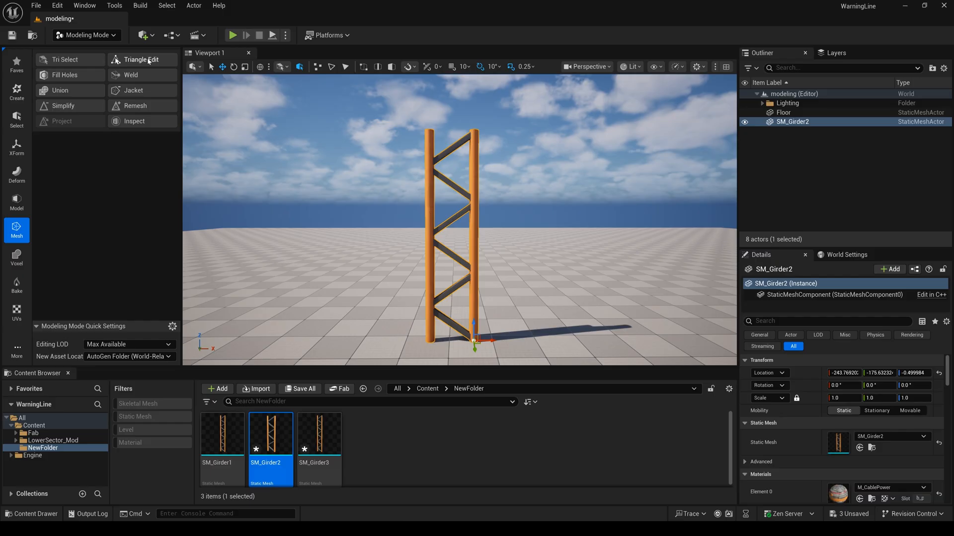
click(143, 59)
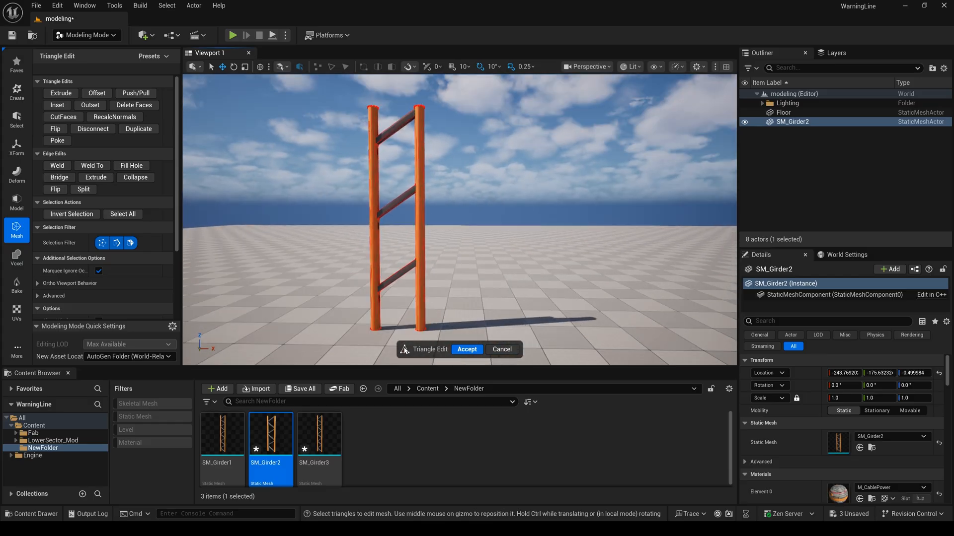
click(466, 349)
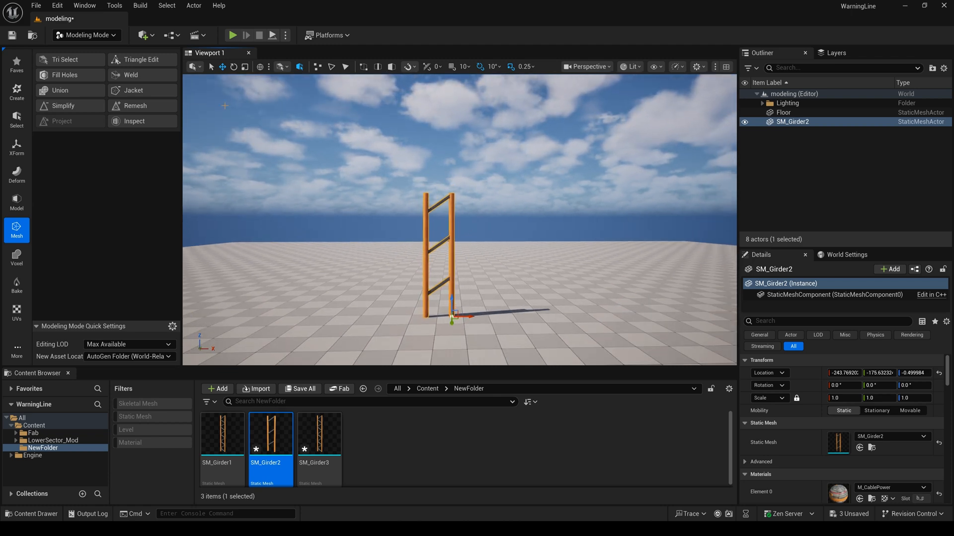
Swap in SM_Girder3 via Selection Mode, return to Modeling, and raise a cutting plane to its top.
click(86, 35)
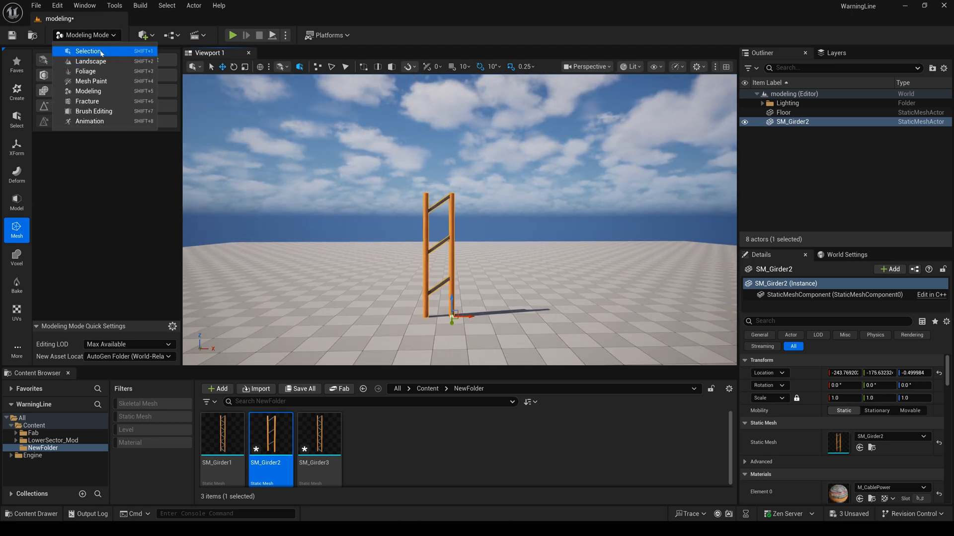
click(88, 51)
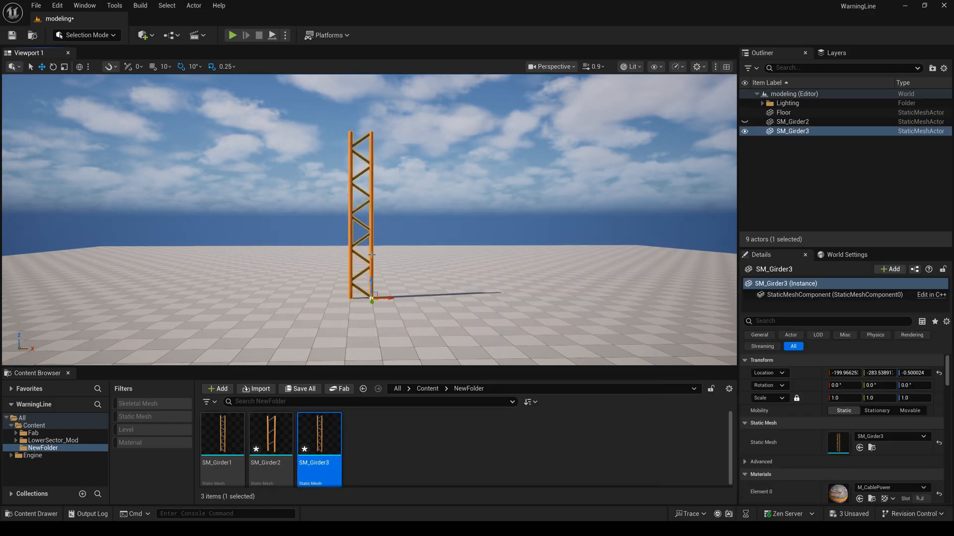
click(85, 35)
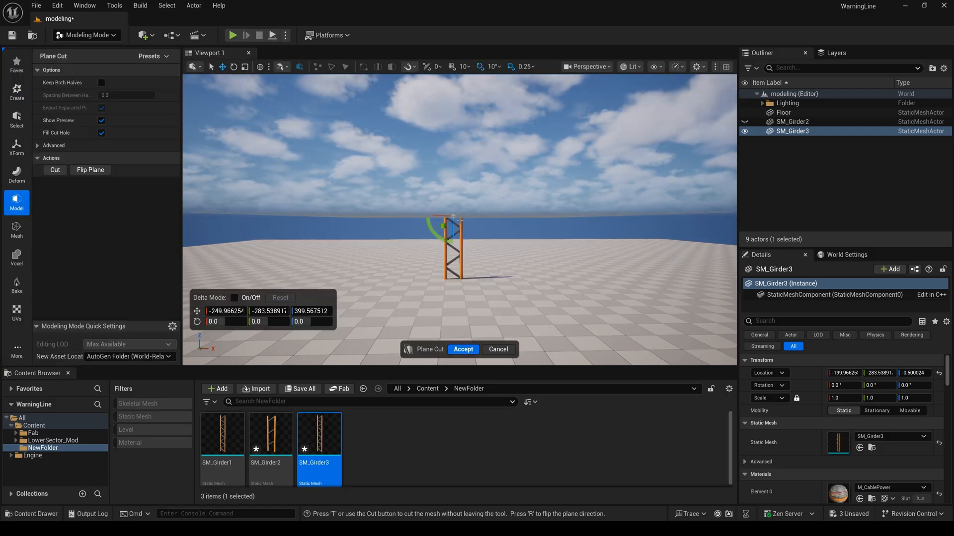
drag(453, 228, 459, 167)
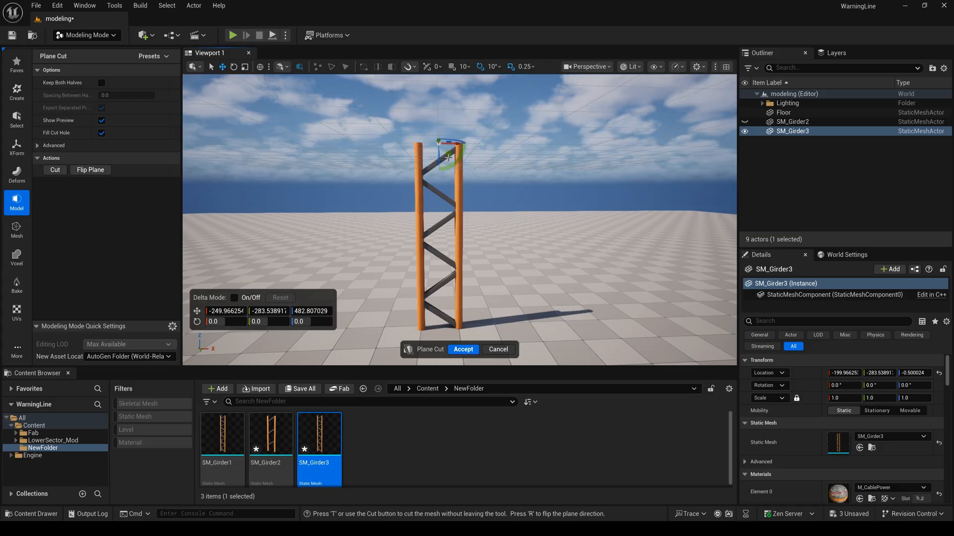
Accept the top cut, then Plane Cut SM_Girder3 lengthwise down its middle leaving one post.
click(463, 349)
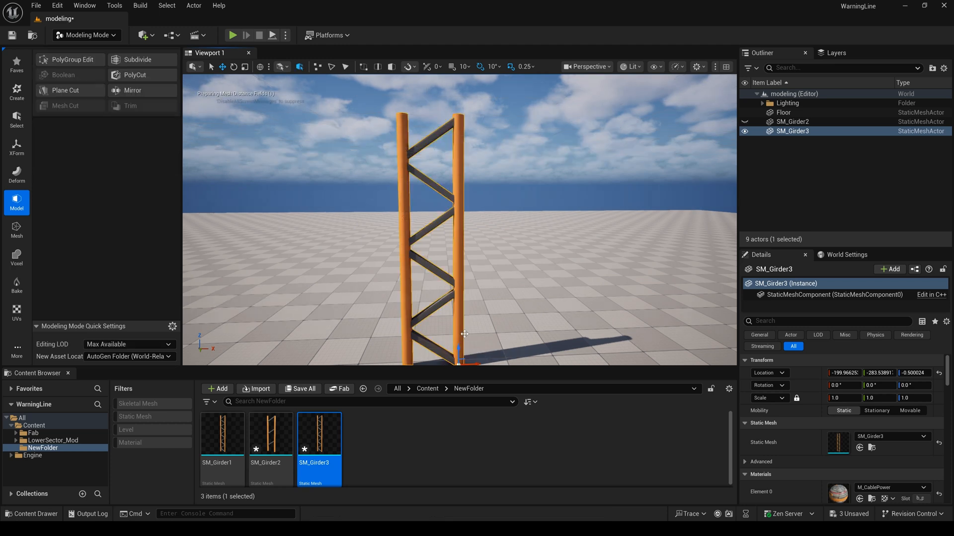
click(58, 90)
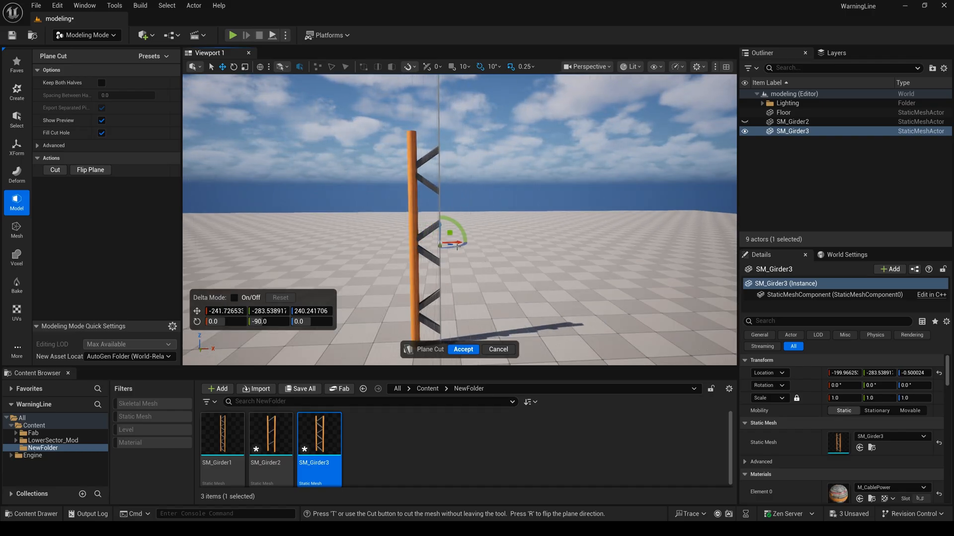
drag(453, 243, 427, 244)
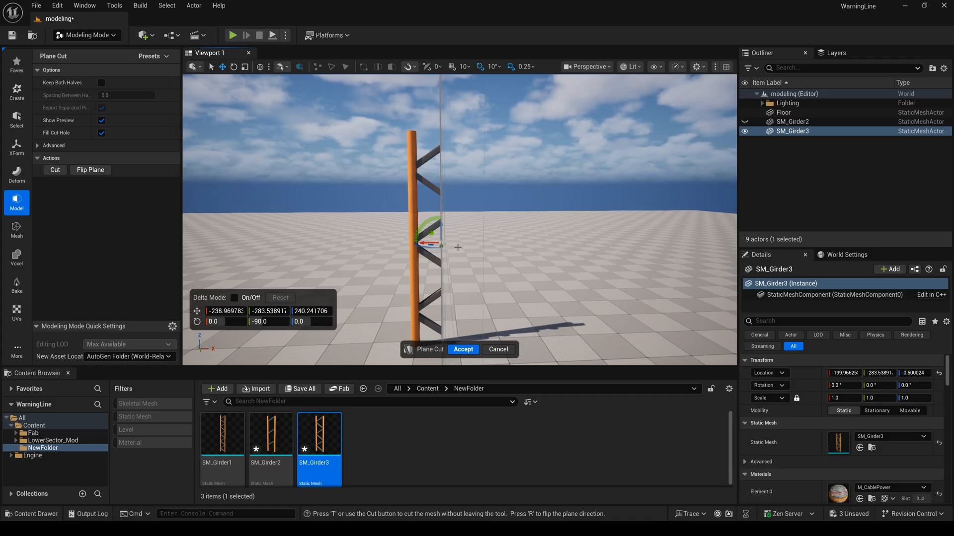
click(462, 349)
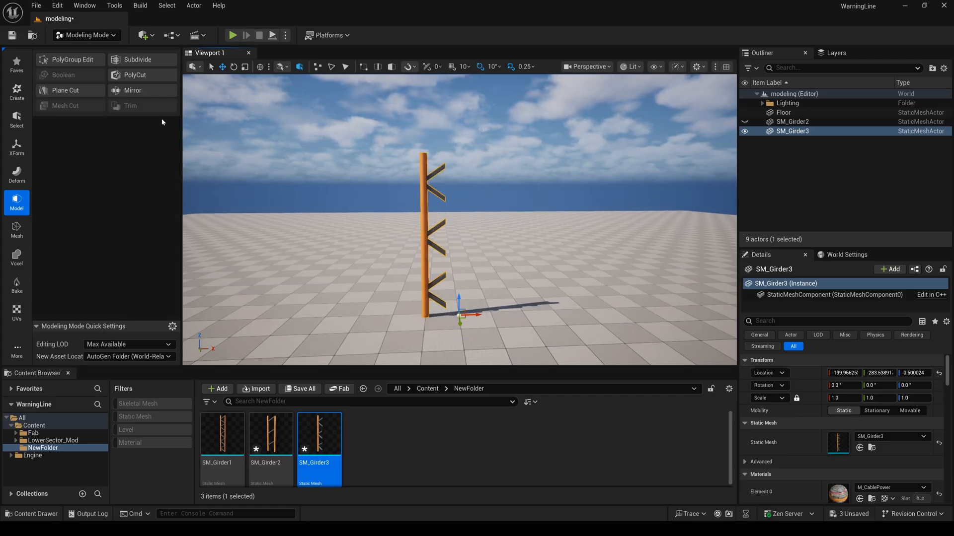
Mirror the half girder with Append into two posts joined by a diamond lattice.
click(132, 91)
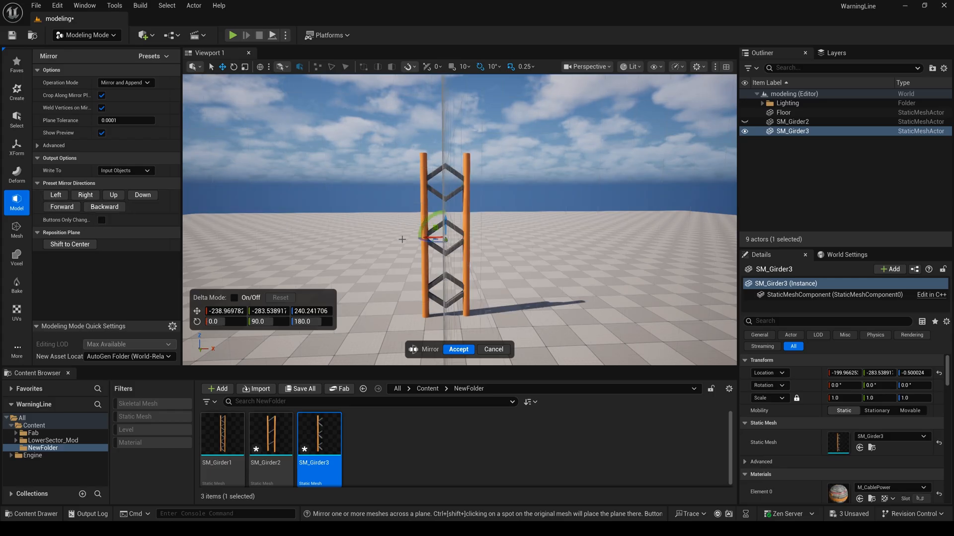
click(458, 349)
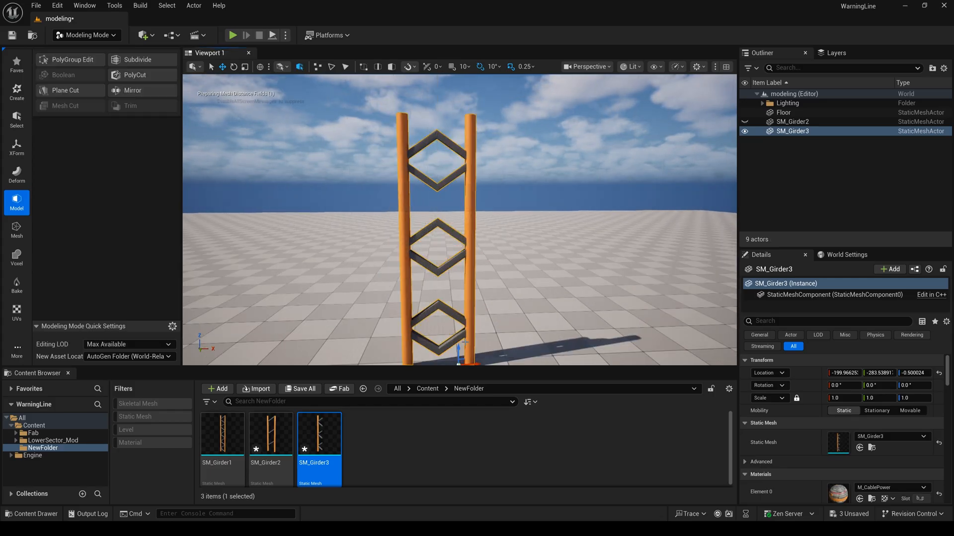